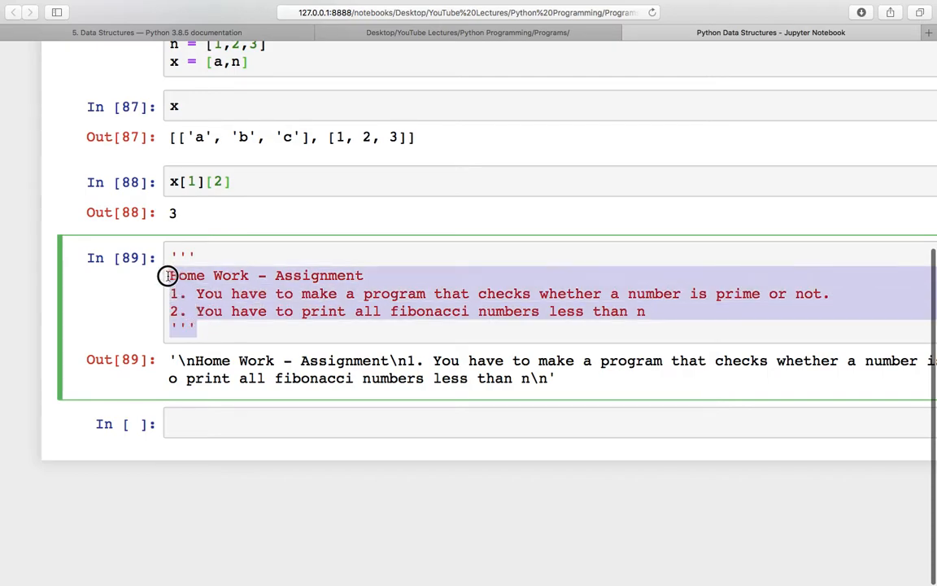
- Select the empty cell below the homework cell to start writing
{"action": "left_click", "coordinate": [269, 318]}
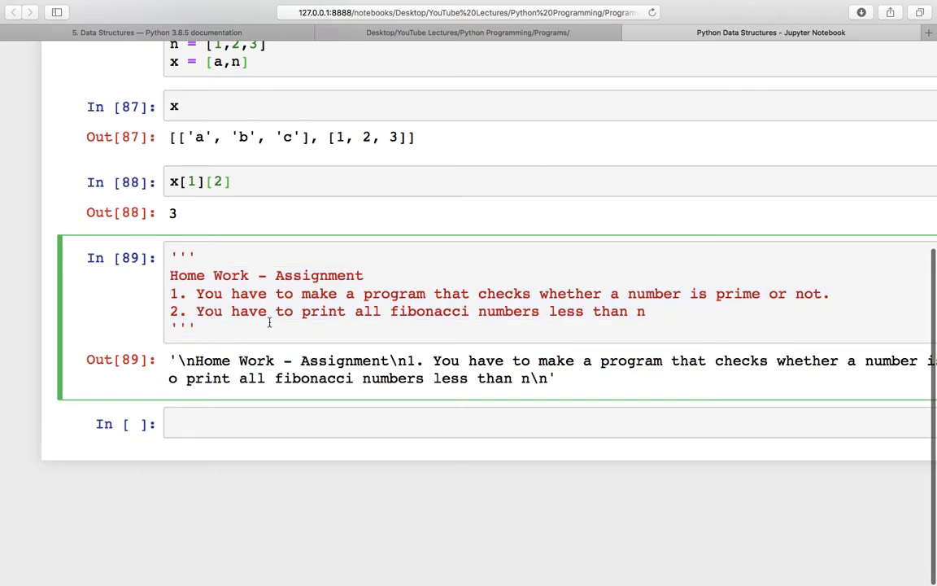
{"action": "left_click", "coordinate": [231, 424]}
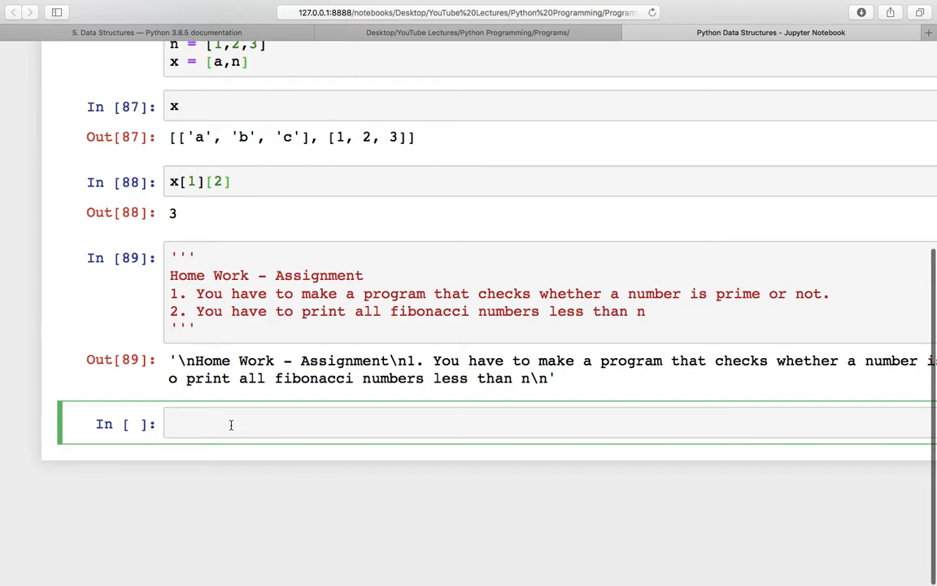
{"action": "left_click", "coordinate": [231, 424]}
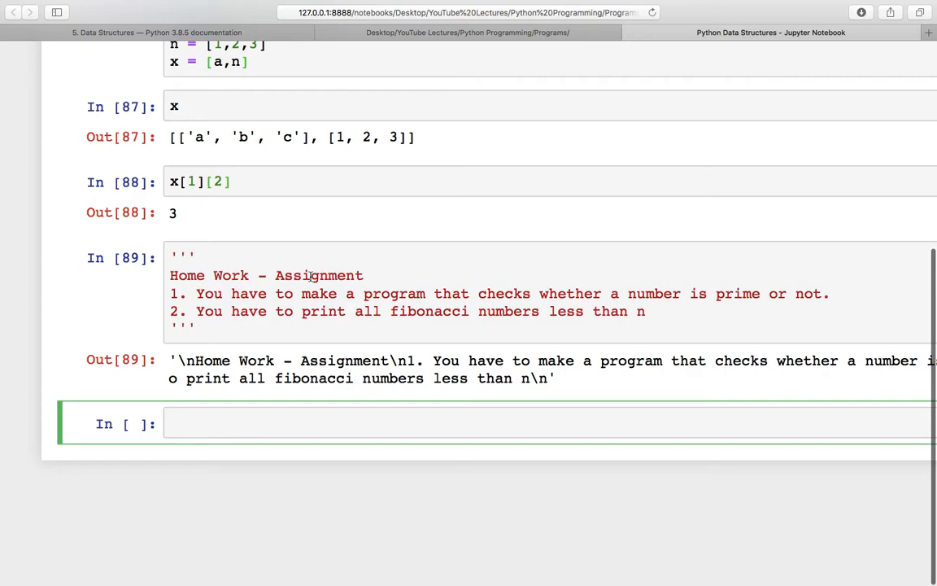
{"action": "left_click", "coordinate": [170, 423]}
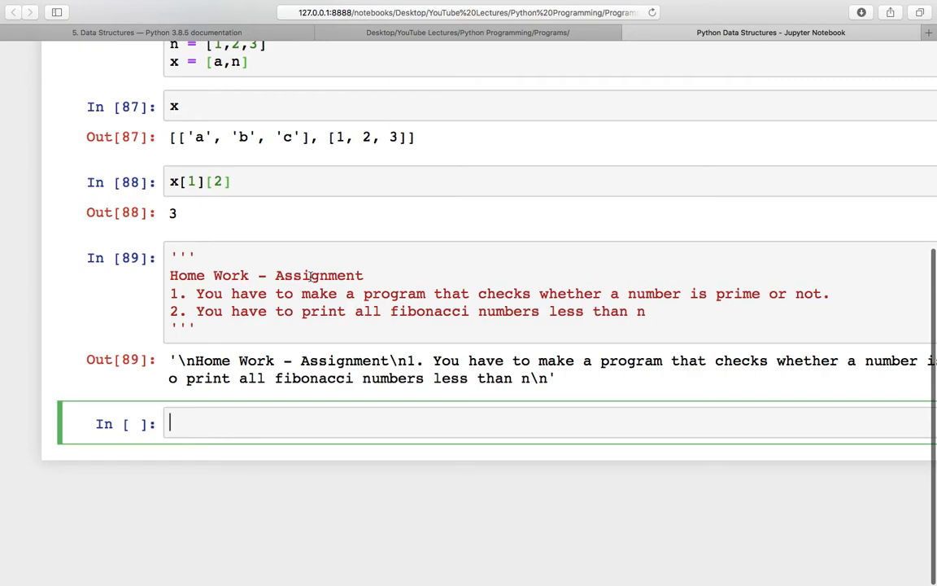
{"action": "mouse_move", "coordinate": [290, 416]}
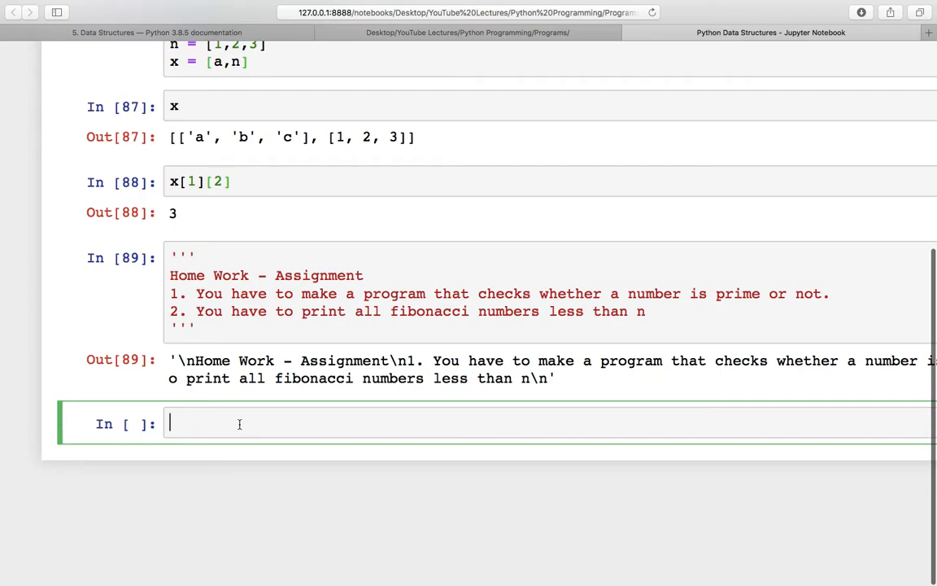
- Enter the '#copying one list to another' comment and begin typing list1
{"action": "type", "text": "#copying"}
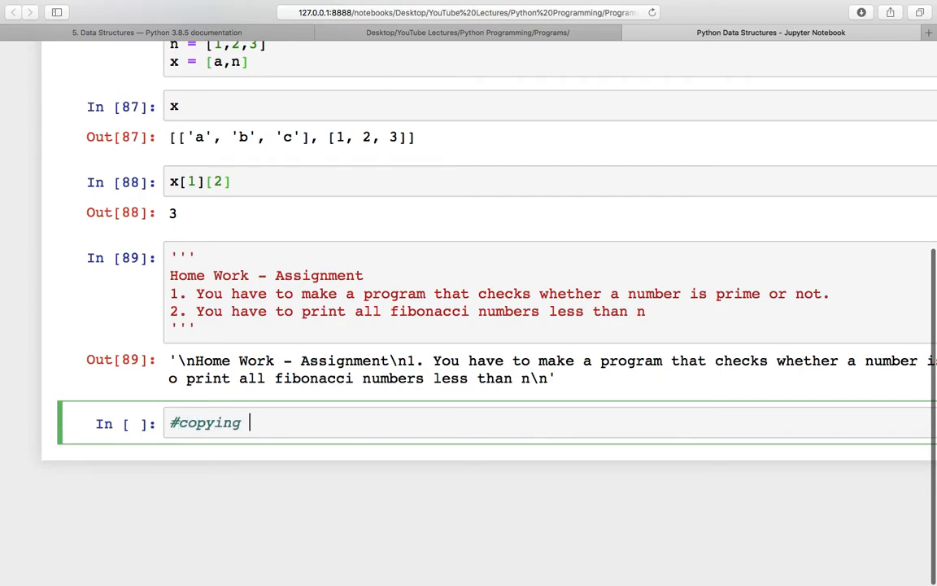
{"action": "type", "text": "one list to an"}
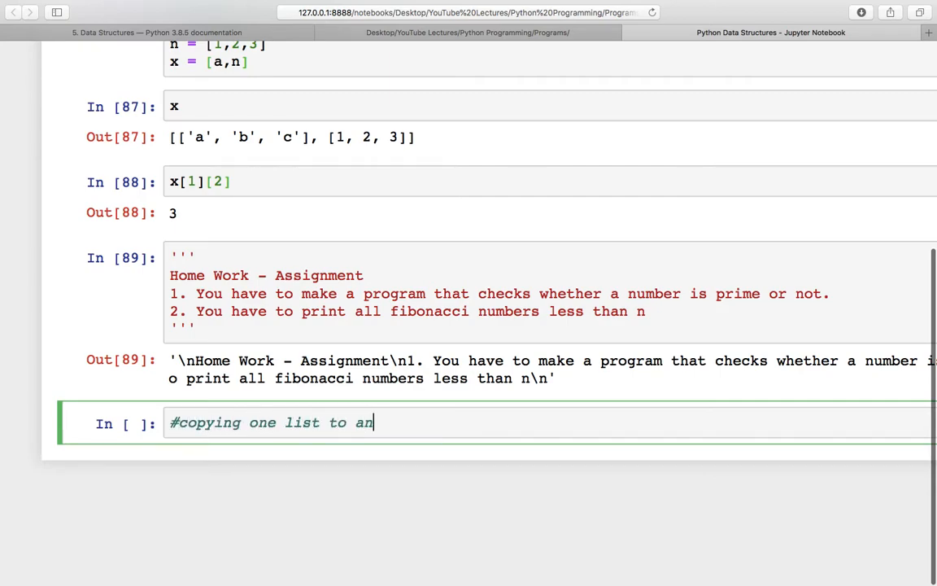
{"action": "type", "text": "other"}
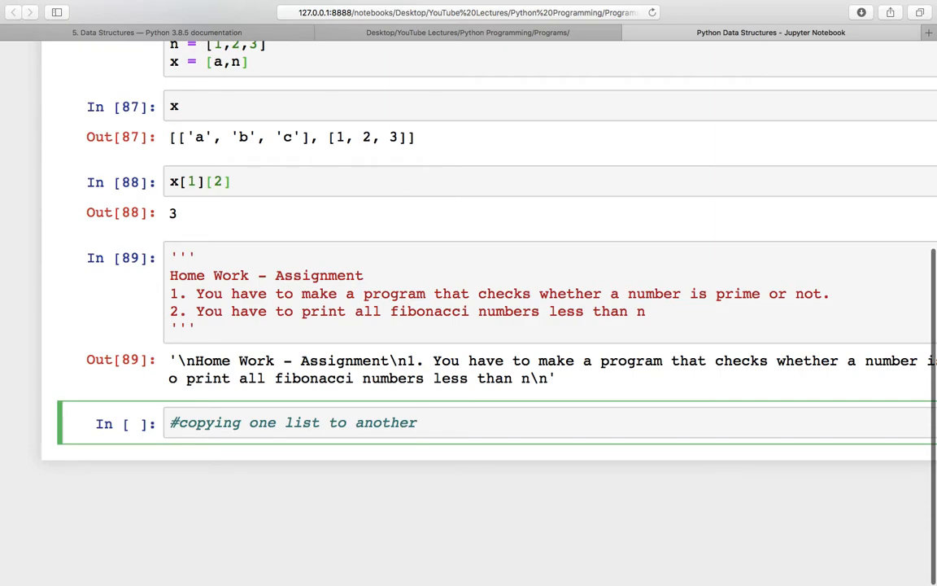
{"action": "type", "text": "list1"}
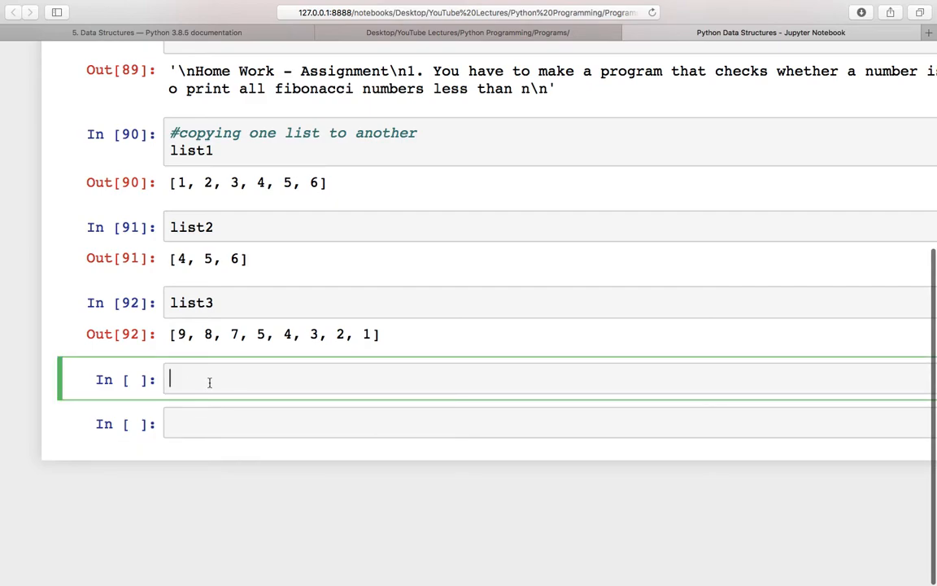
- Assign list4 = list2 in a cell and run it
{"action": "type", "text": "list4"}
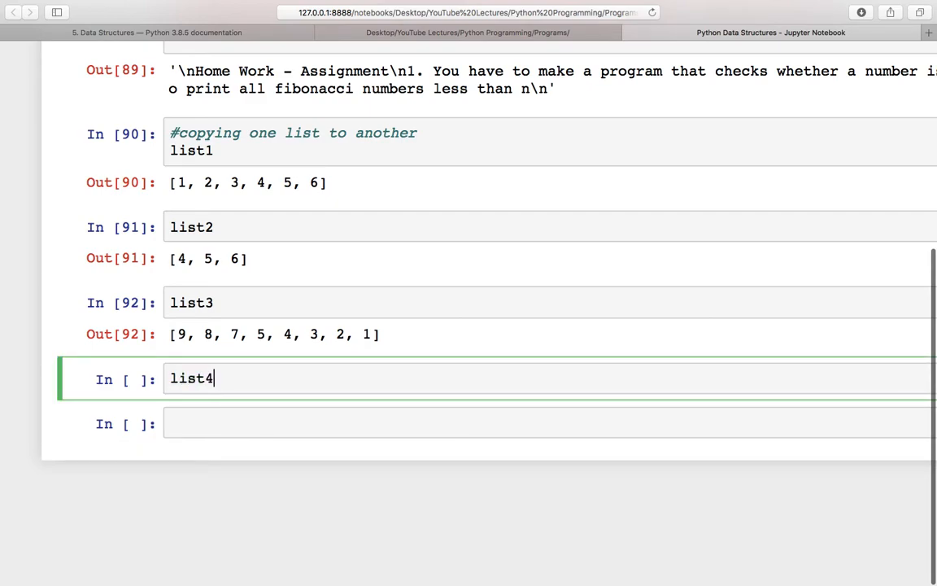
{"action": "type", "text": "="}
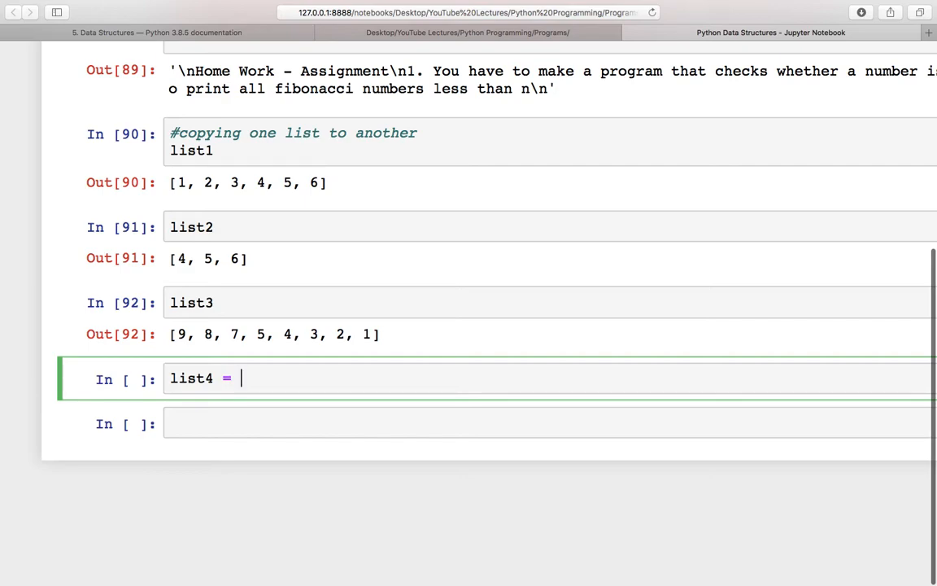
{"action": "type", "text": "list2"}
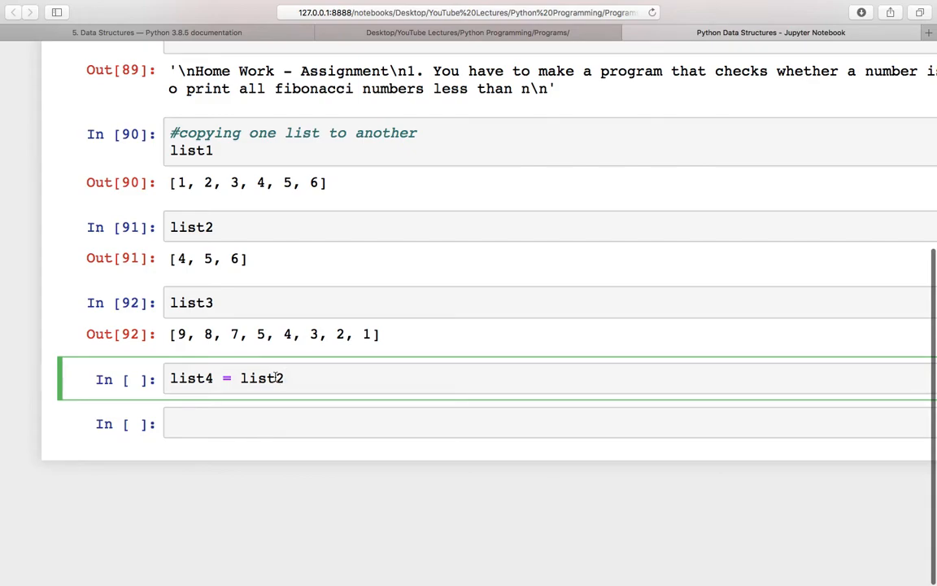
{"action": "left_click", "coordinate": [268, 378]}
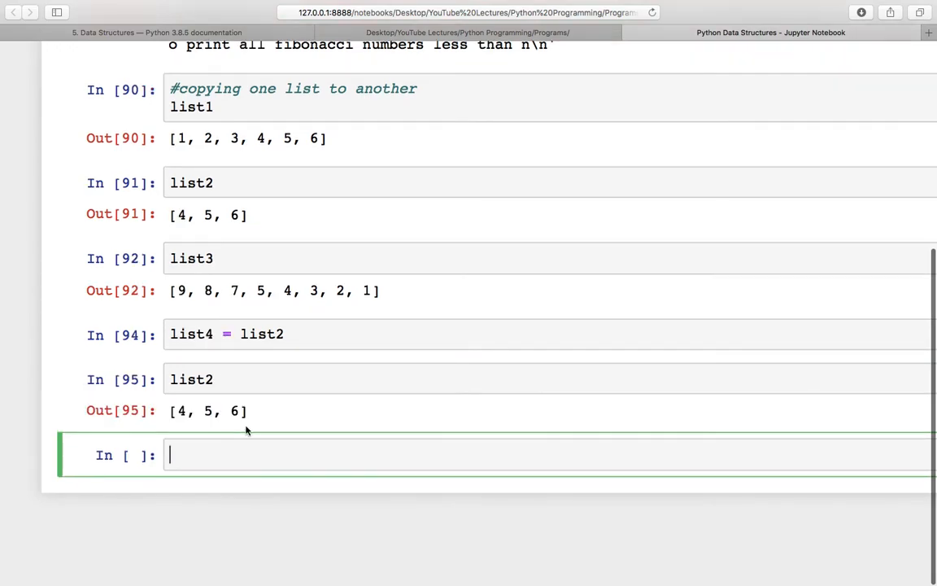
- Display list4 and set list4[0] = 40
{"action": "type", "text": "list4"}
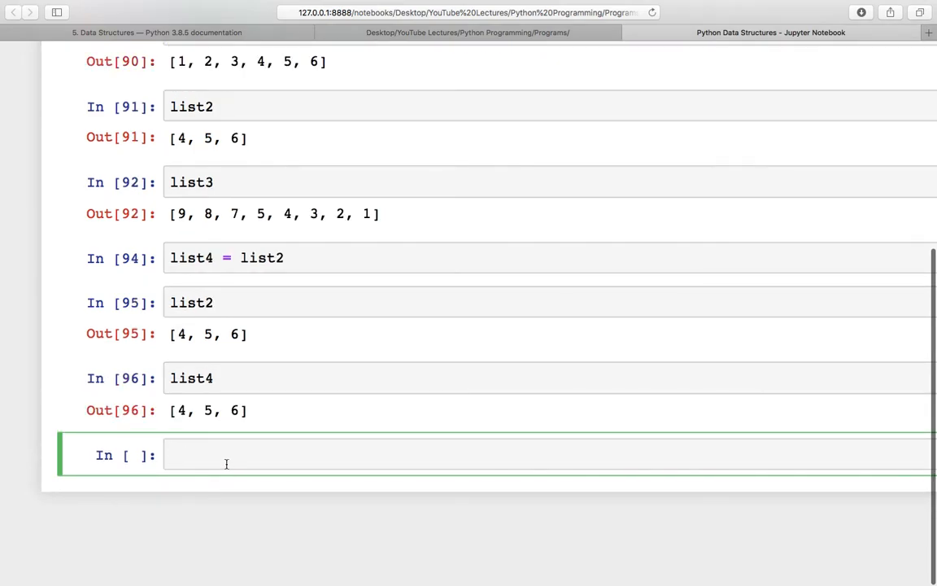
{"action": "type", "text": "list4"}
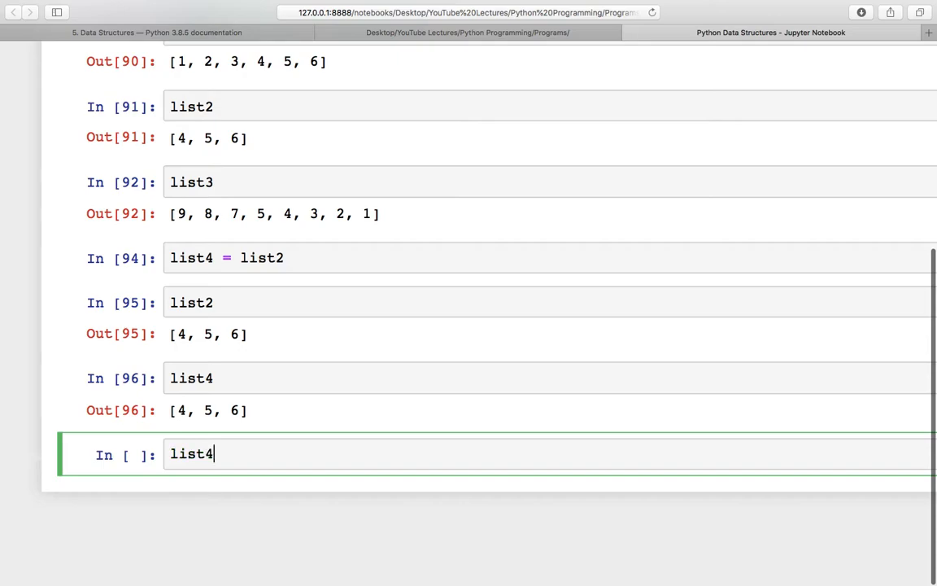
{"action": "type", "text": "[0]"}
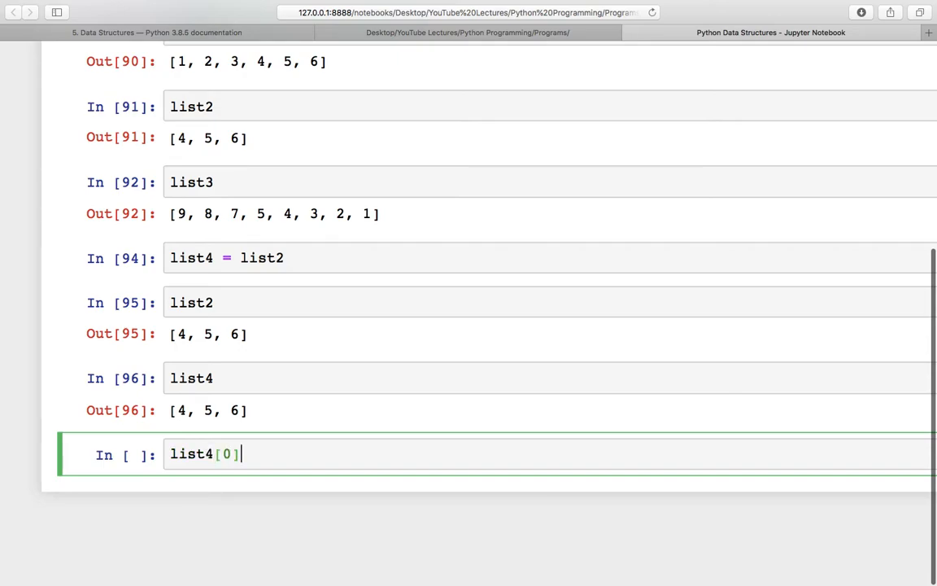
{"action": "type", "text": "= 40"}
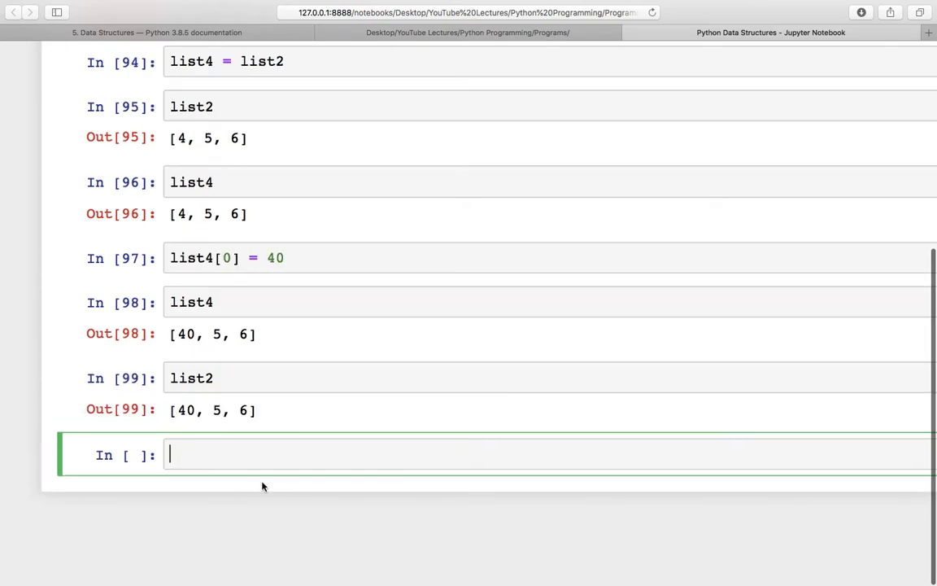
{"action": "mouse_move", "coordinate": [190, 423]}
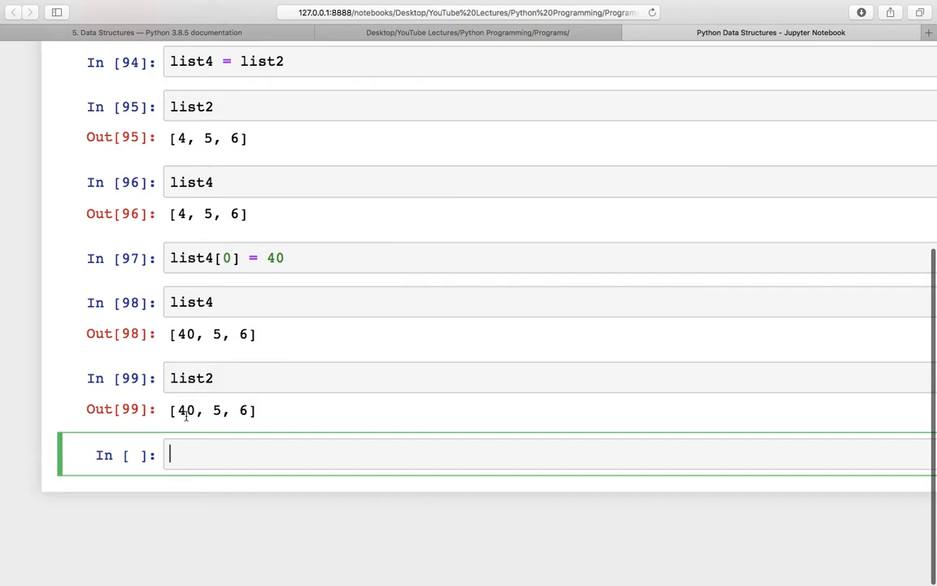
- Scroll down and make list4 a copy with list2.copy()
{"action": "scroll", "scroll_direction": "down", "scroll_amount": 3}
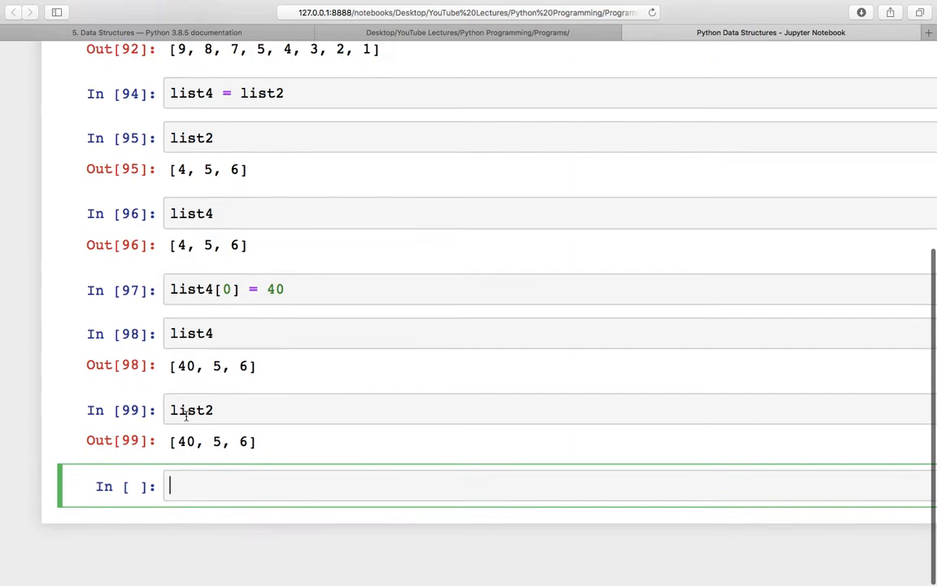
{"action": "scroll", "scroll_direction": "down", "scroll_amount": 3}
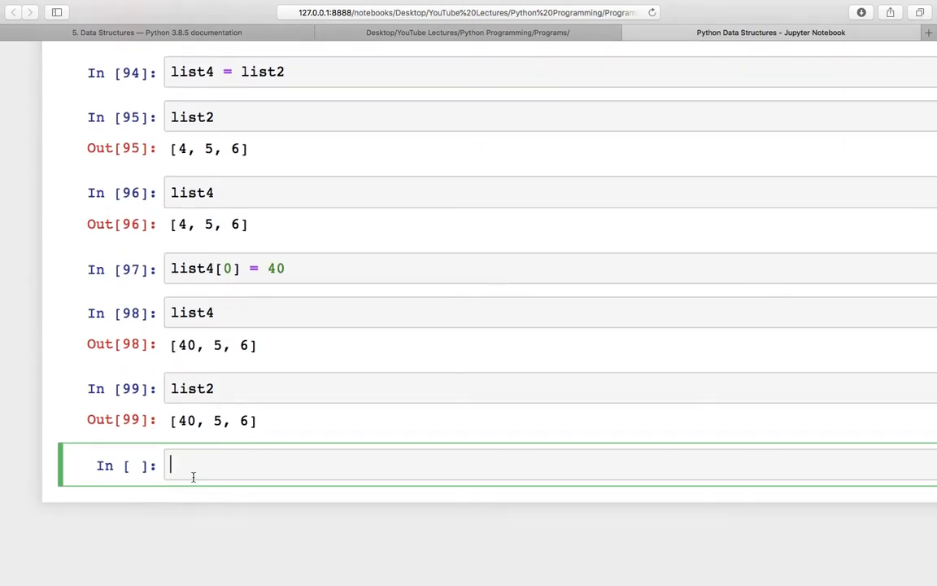
{"action": "scroll", "scroll_direction": "down", "scroll_amount": 3}
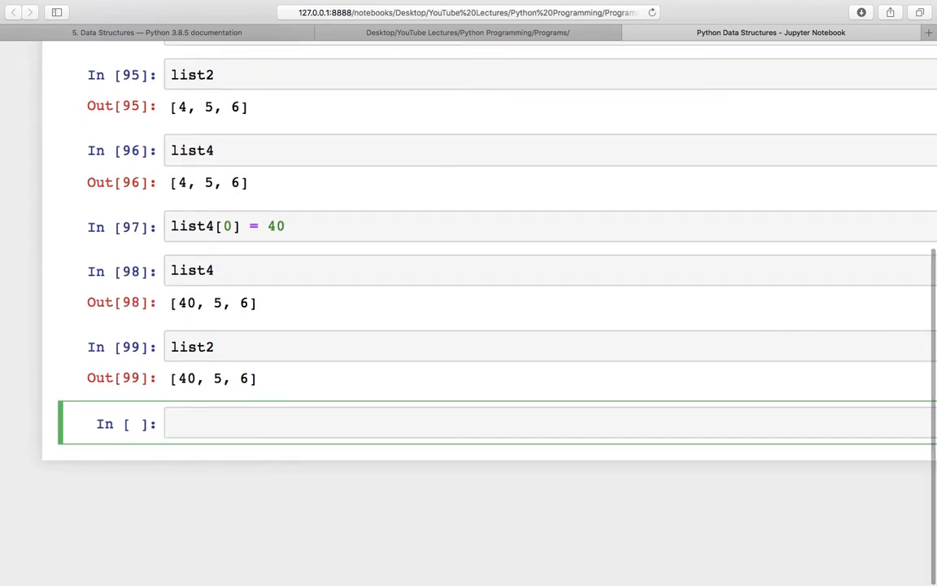
{"action": "type", "text": "list"}
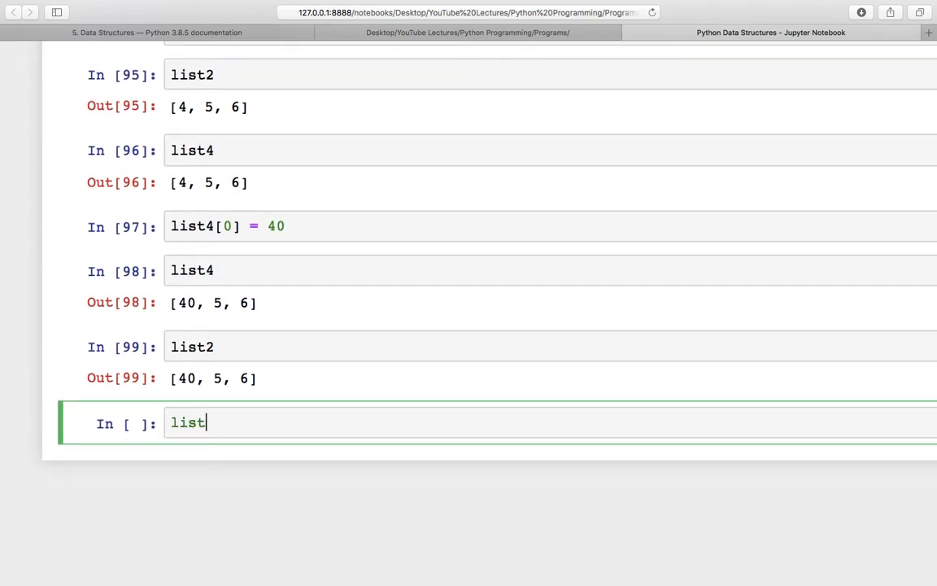
{"action": "type", "text": "2.c"}
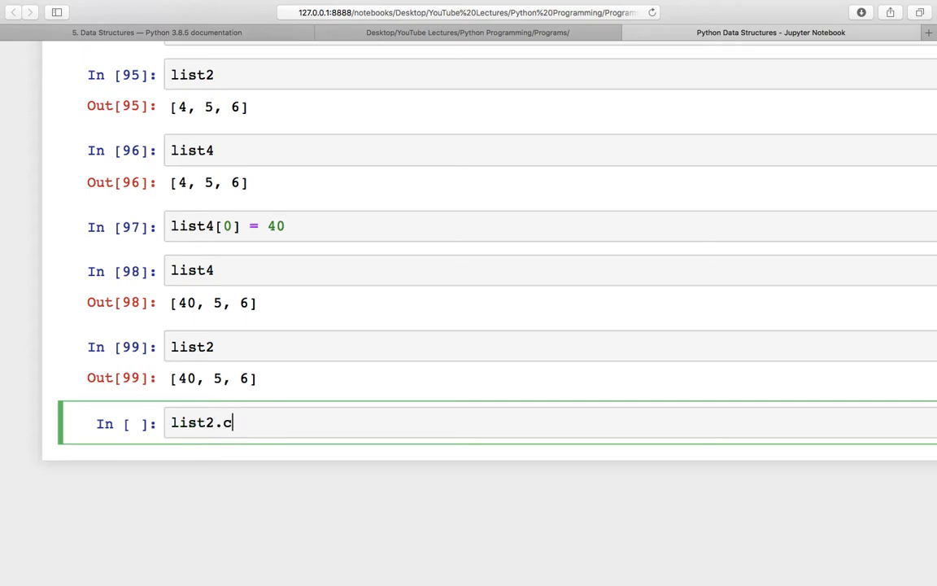
{"action": "type", "text": "opy()"}
{"action": "type", "text": "l"}
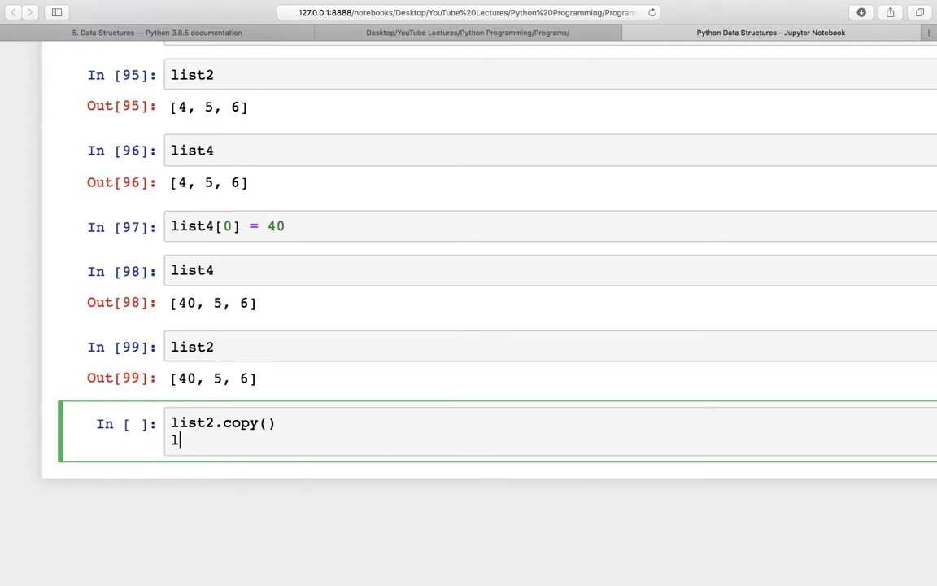
- Set list4[0] = 4, then display list2 [40, 5, 6] and list4 [4, 5, 6]
{"action": "type", "text": "ist2"}
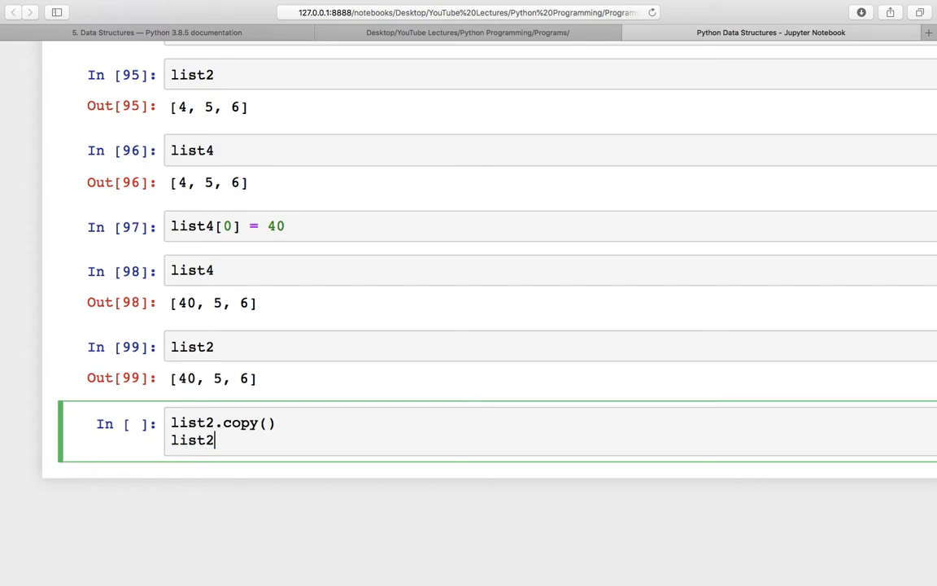
{"action": "type", "text": "[:]"}
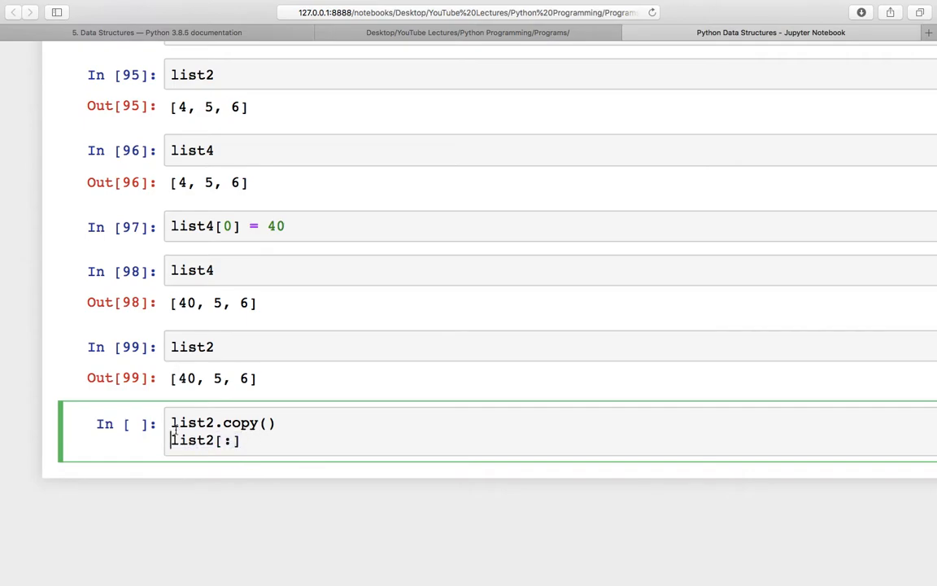
{"action": "type", "text": "list4 ="}
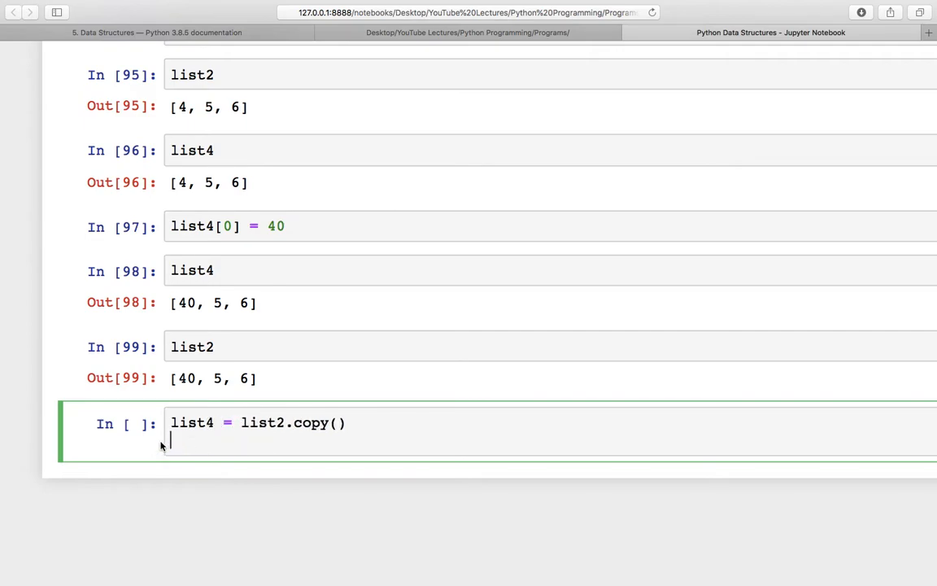
{"action": "type", "text": "list4"}
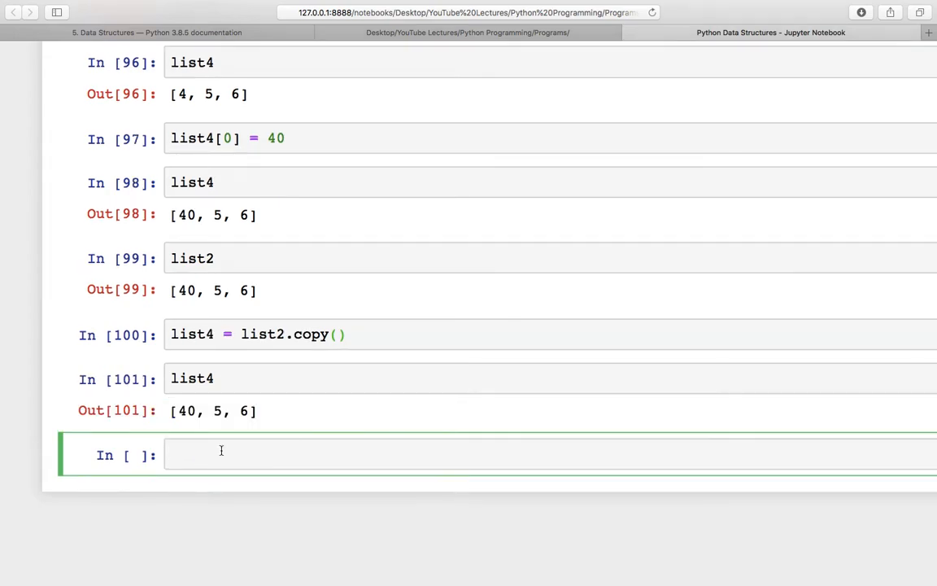
{"action": "type", "text": "list2"}
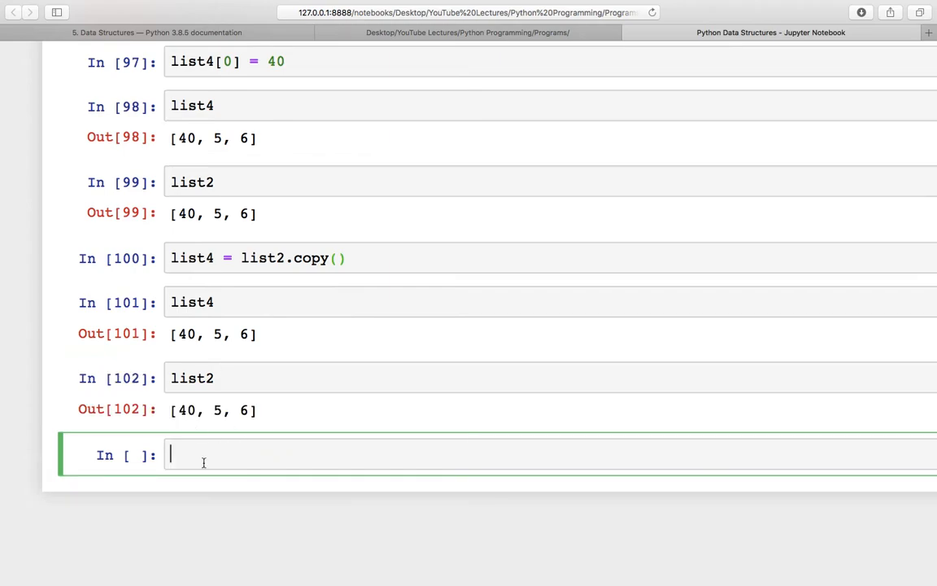
{"action": "type", "text": "list4[]"}
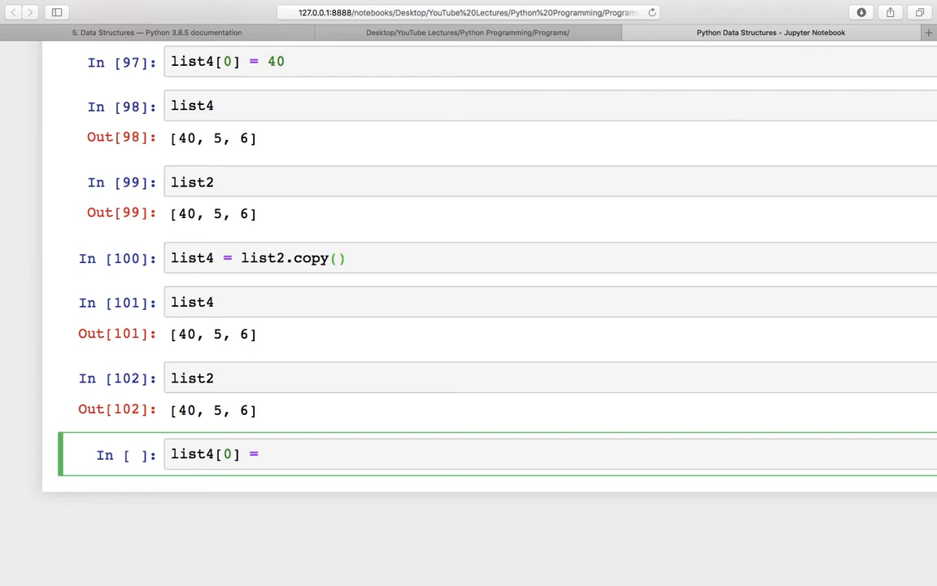
{"action": "type", "text": "4"}
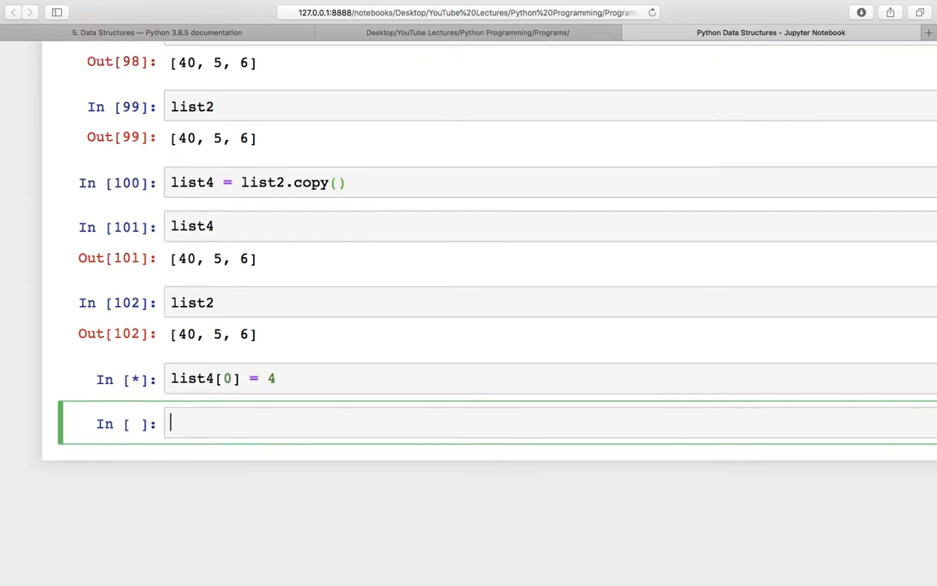
{"action": "type", "text": "list4"}
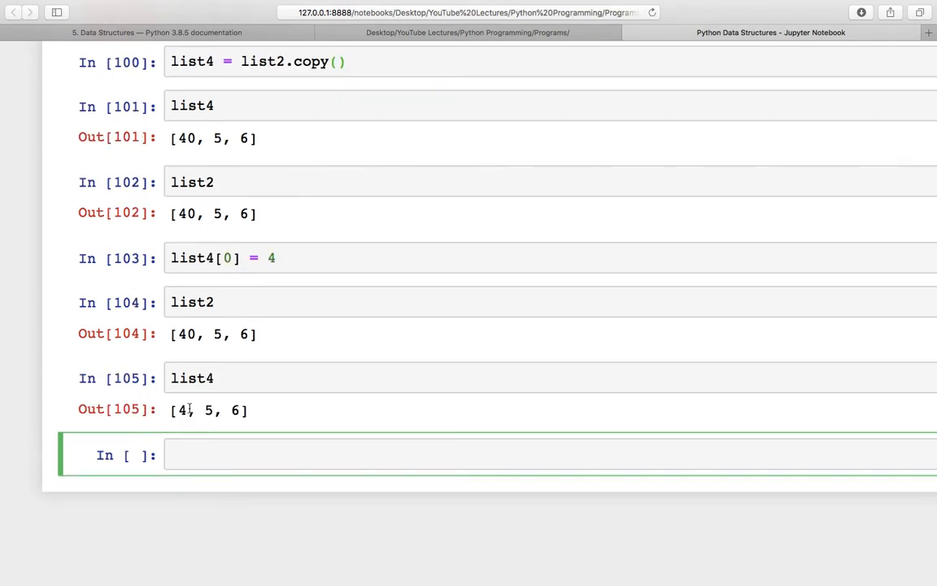
{"action": "mouse_move", "coordinate": [206, 436]}
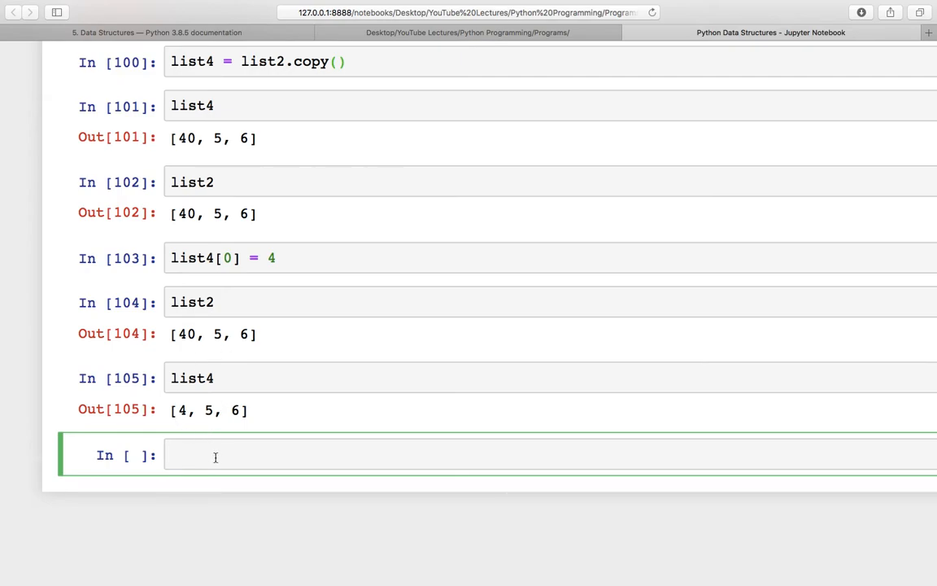
{"action": "type", "text": "list4 ="}
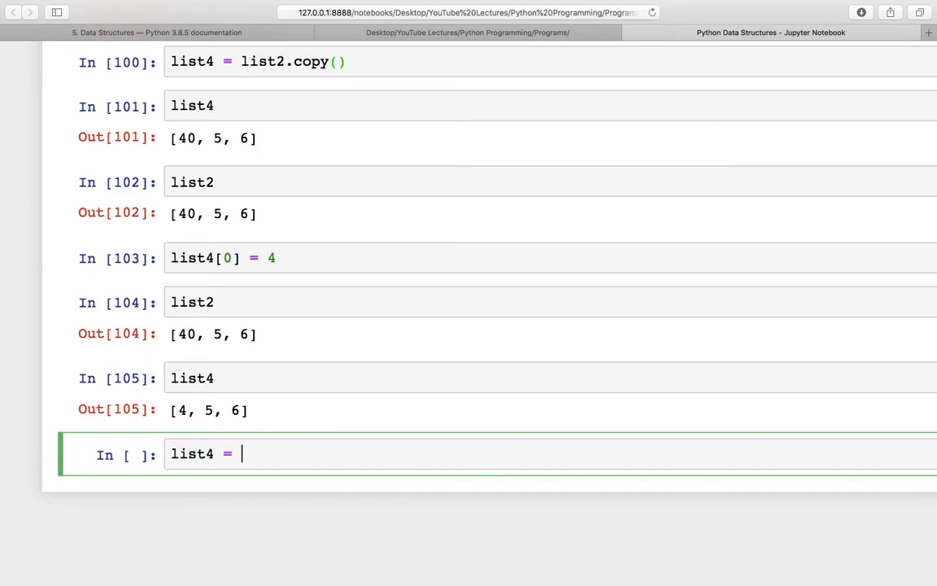
- Copy list2 into list4 with list2[:], then display list4 and list2
{"action": "type", "text": "list"}
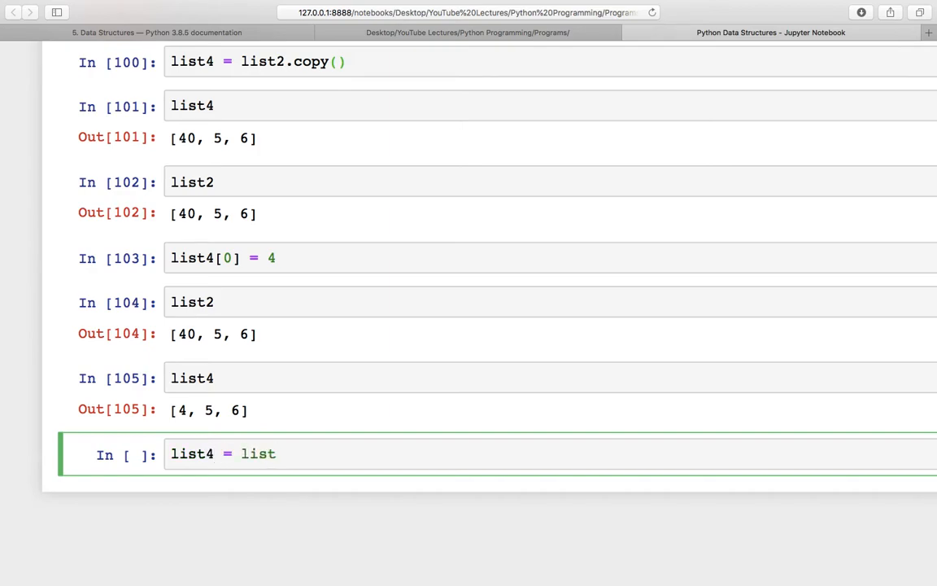
{"action": "type", "text": "[:]"}
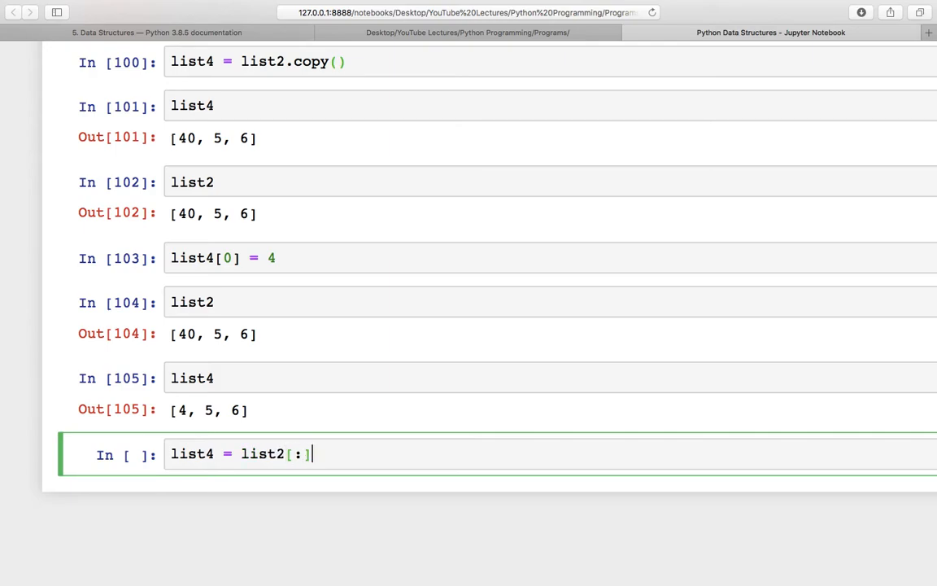
{"action": "mouse_move", "coordinate": [261, 159]}
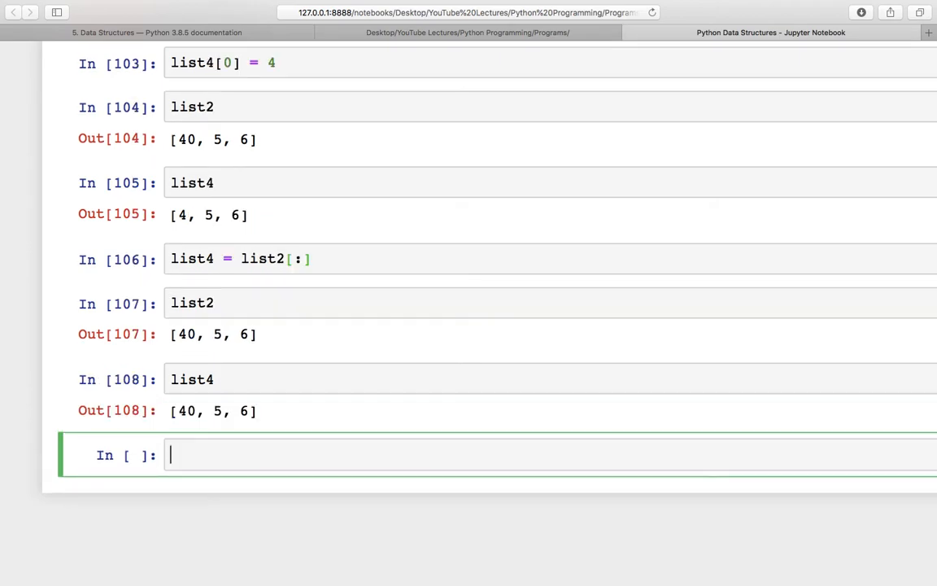
{"action": "type", "text": "list4[0] = 4"}
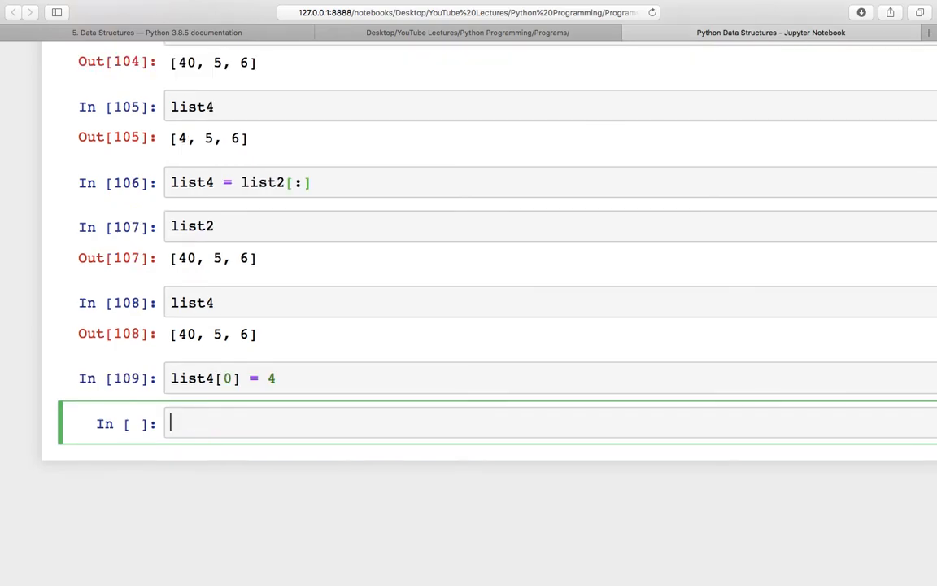
{"action": "type", "text": "list2"}
{"action": "type", "text": "list4"}
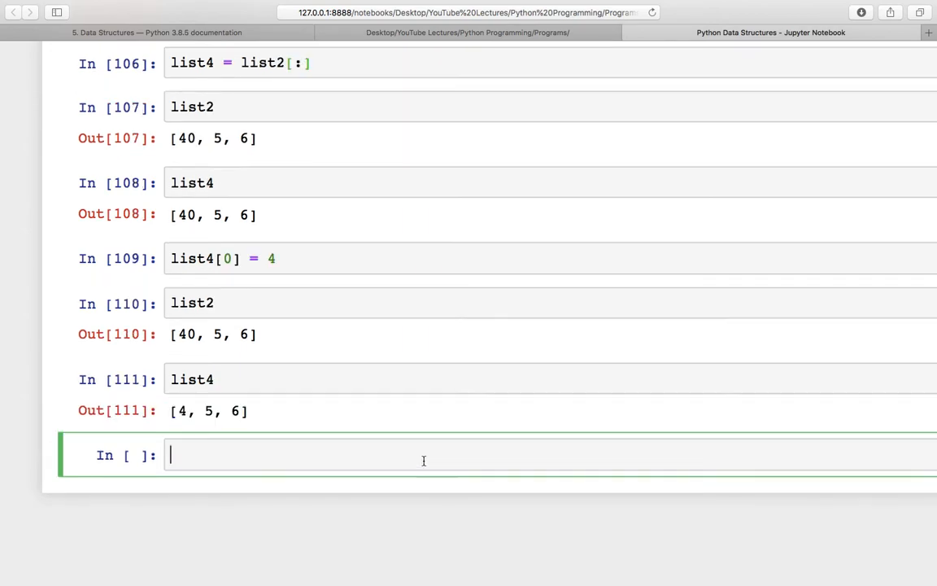
{"action": "scroll", "scroll_direction": "down", "scroll_amount": 3}
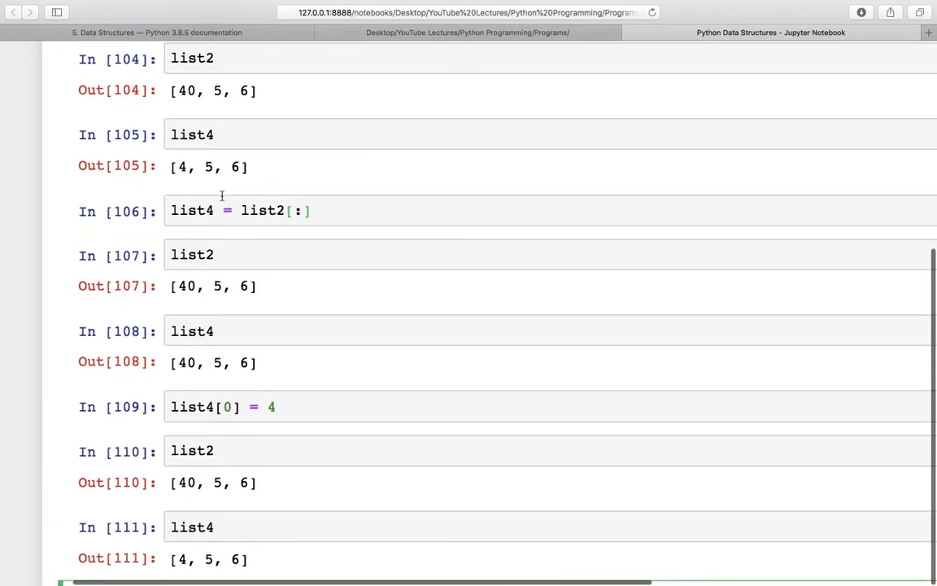
{"action": "scroll", "scroll_direction": "down", "scroll_amount": 3}
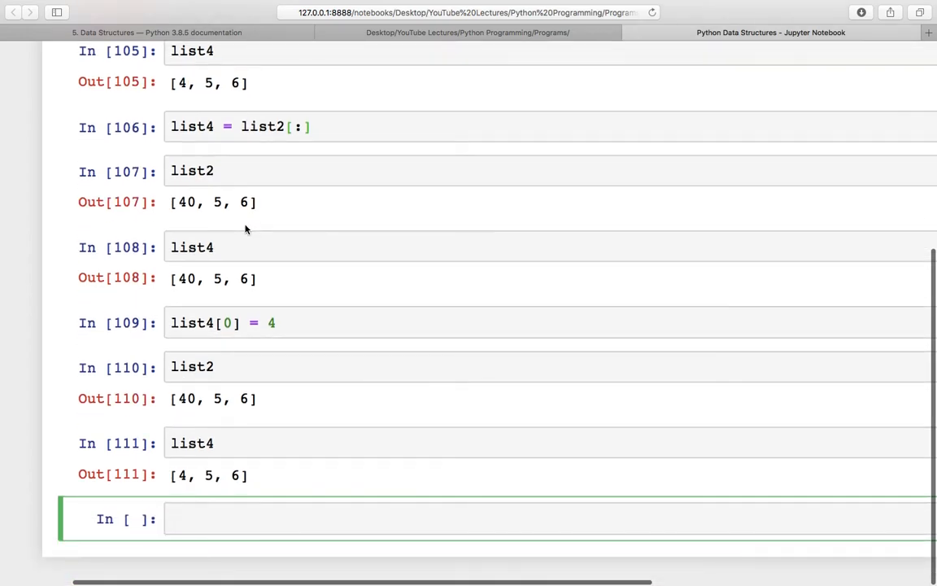
- Assign list4 = list(list2) and display list2 and list4, both [40, 5, 6]
{"action": "scroll", "scroll_direction": "down", "scroll_amount": 3}
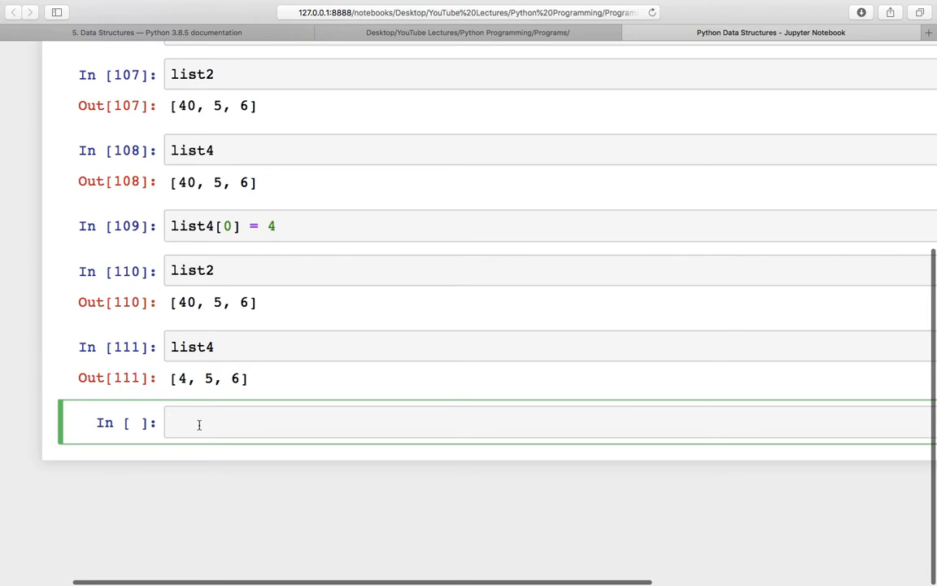
{"action": "type", "text": "list2"}
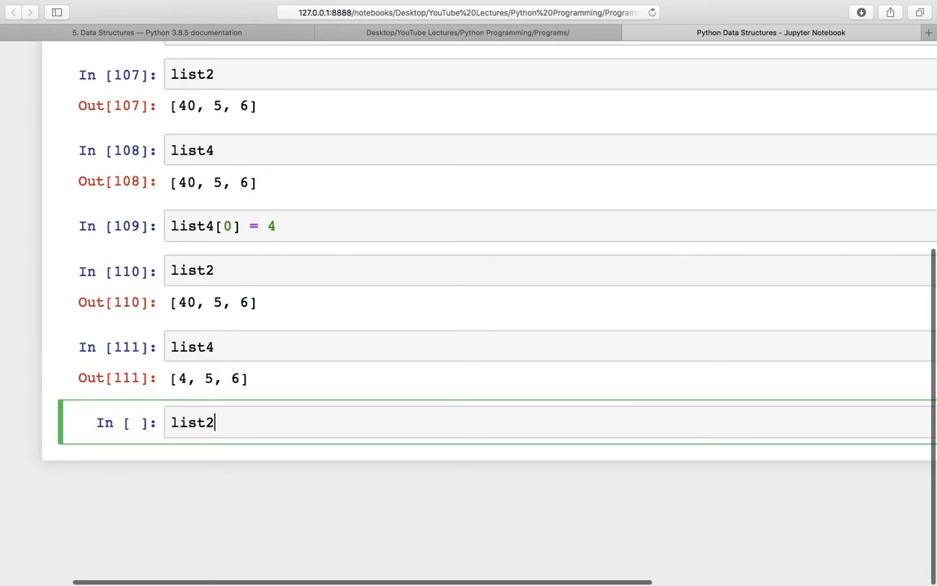
{"action": "type", "text": "list4 ="}
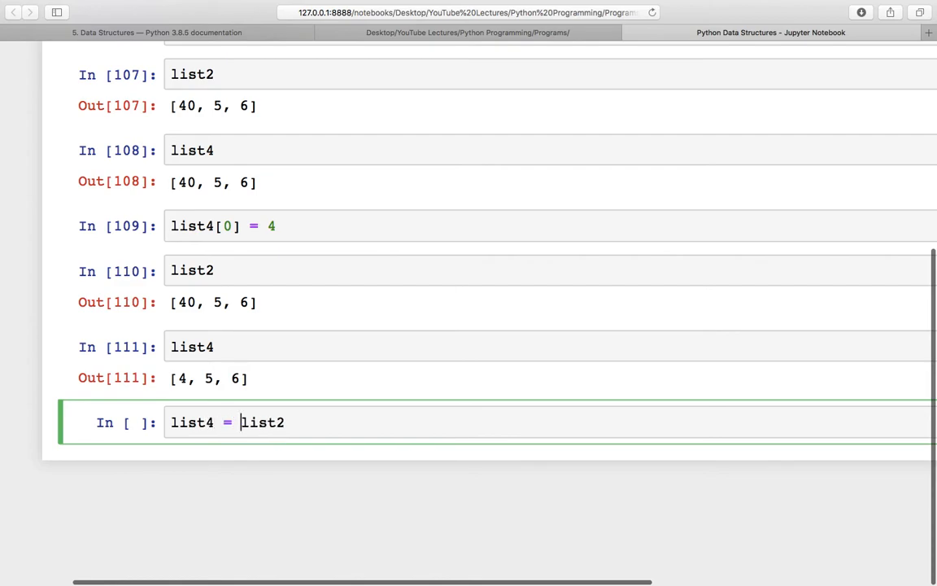
{"action": "type", "text": "list(list2"}
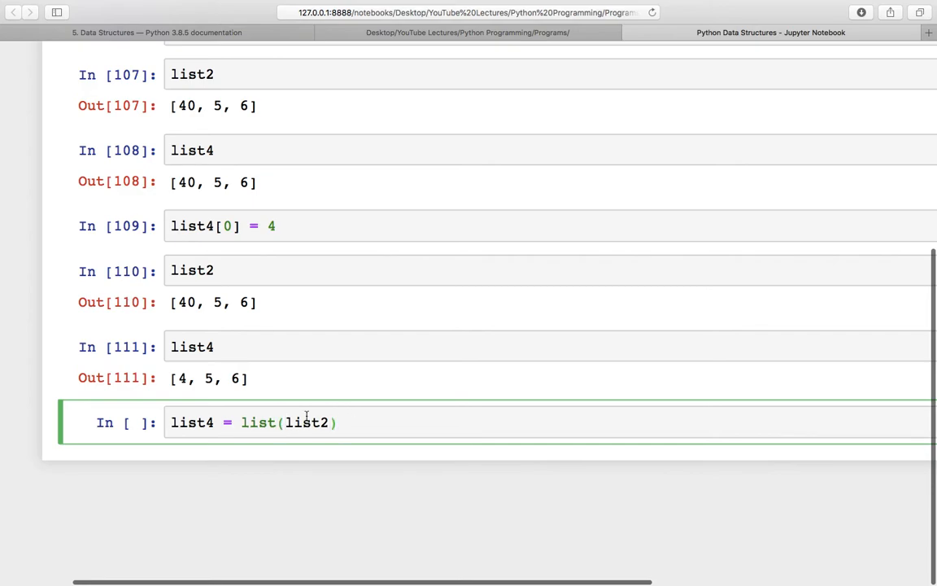
{"action": "mouse_move", "coordinate": [348, 422]}
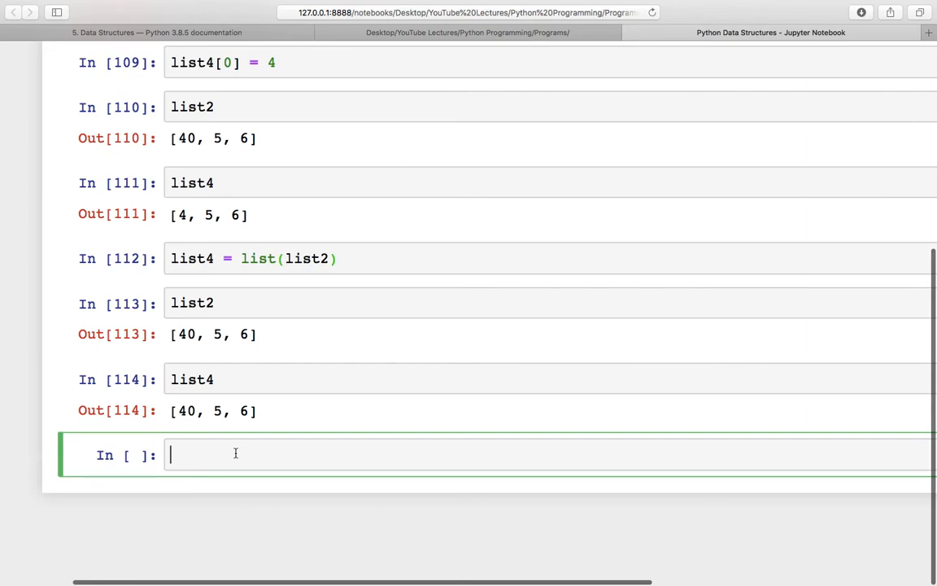
{"action": "type", "text": "lis"}
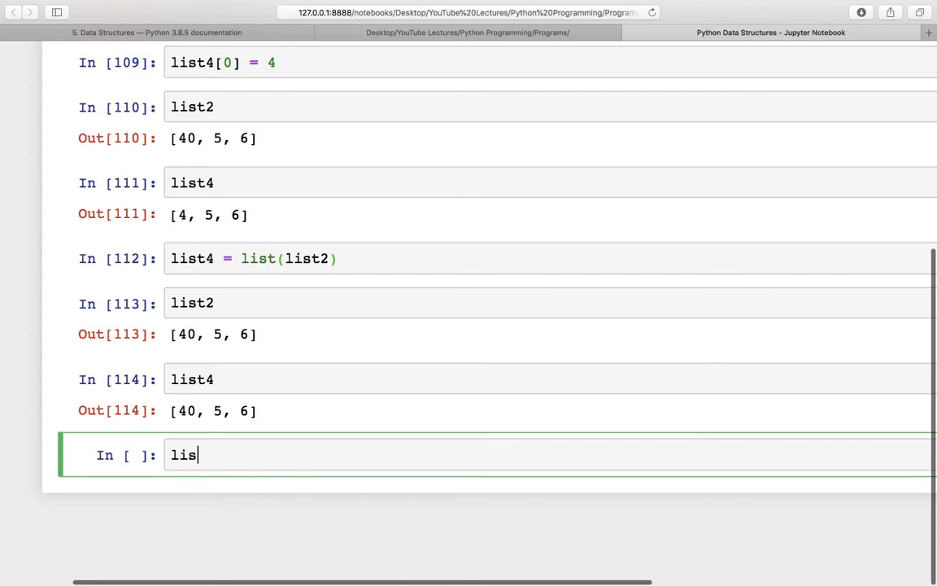
- Set list4[0] = 4, then display list4 [4, 5, 6] and list2 [40, 5, 6]
{"action": "type", "text": "t2["}
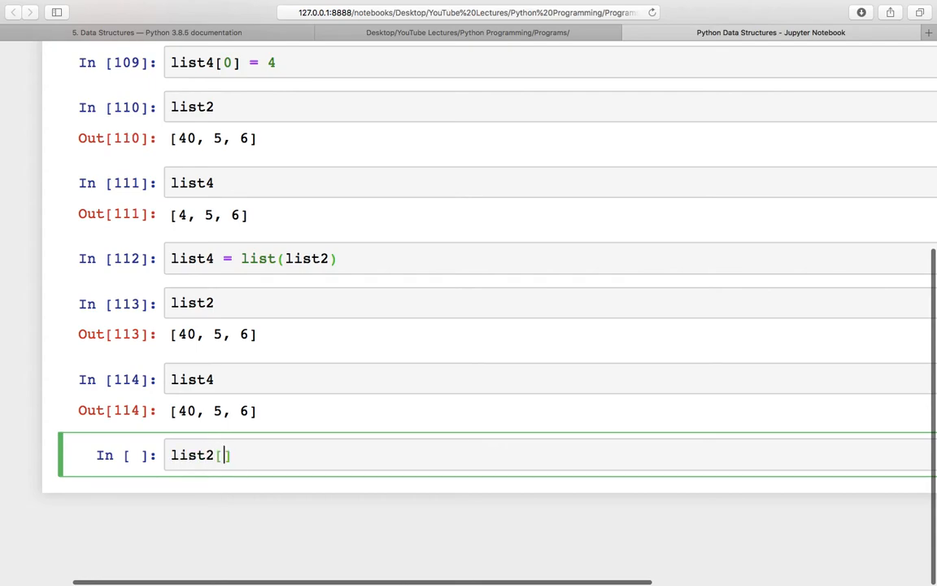
{"action": "type", "text": "list4["}
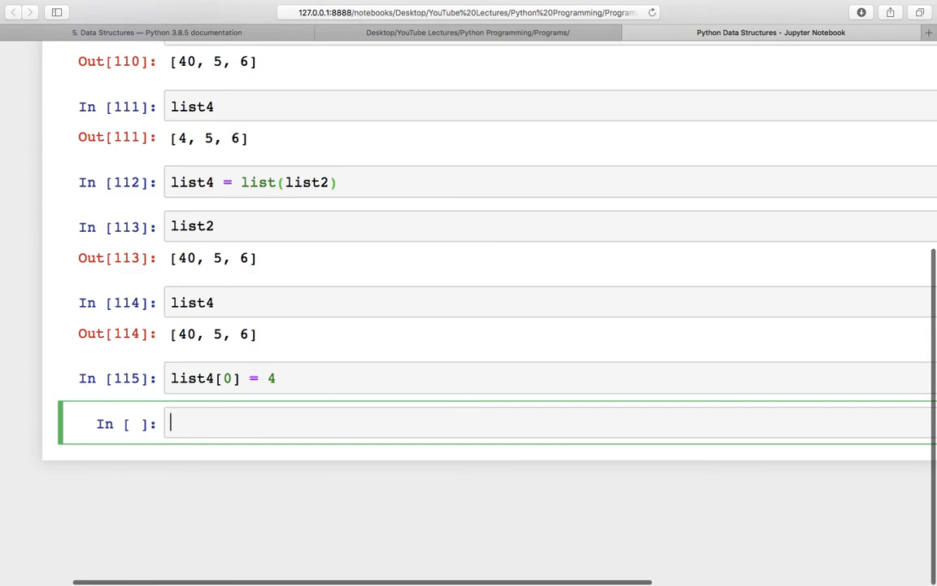
{"action": "type", "text": "list4"}
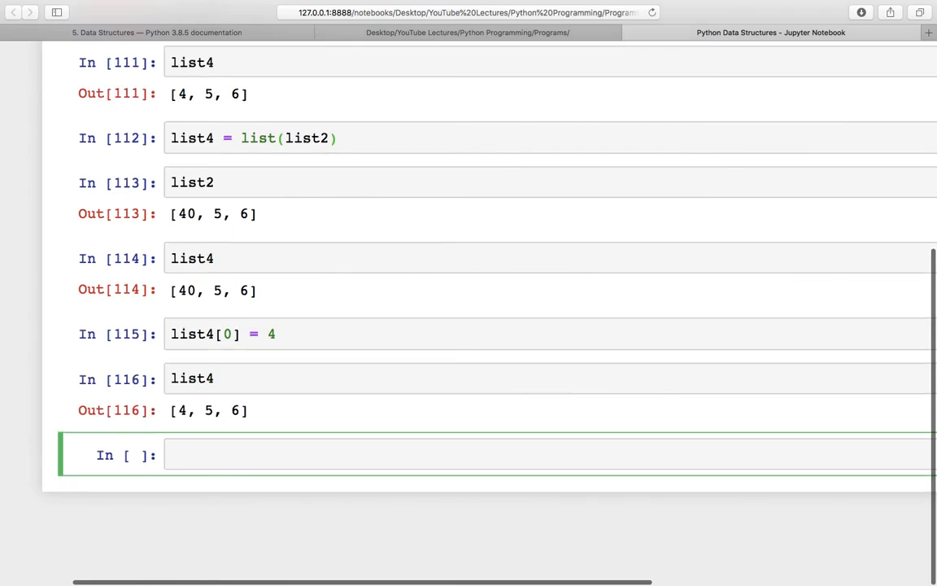
{"action": "type", "text": "list2"}
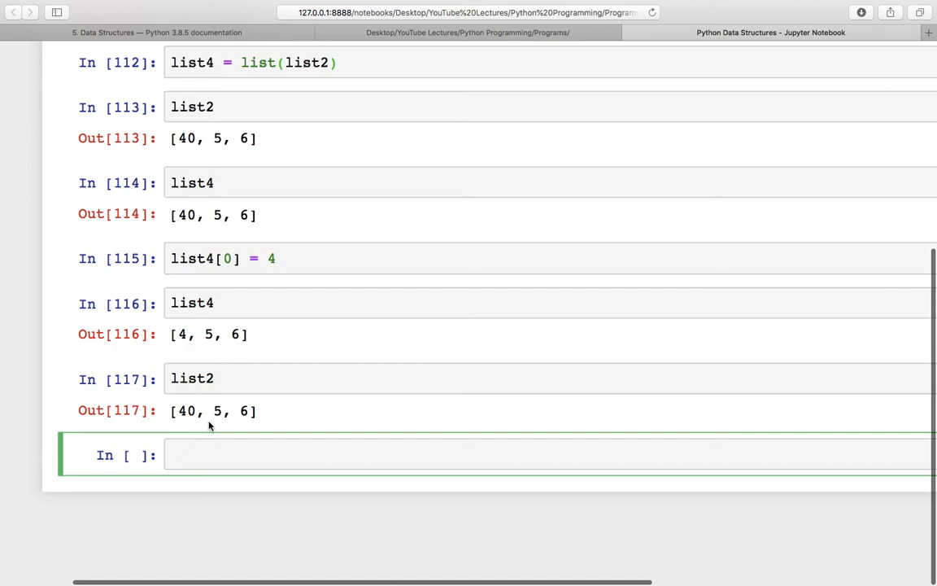
{"action": "mouse_move", "coordinate": [217, 418]}
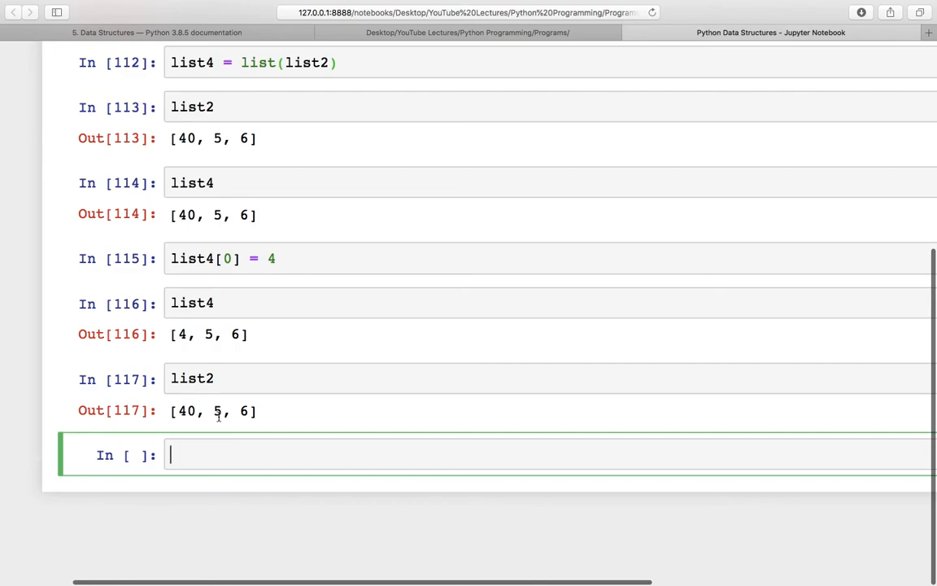
- Display list2 and begin typing list4 = list2 in the next cell
{"action": "type", "text": "list2"}
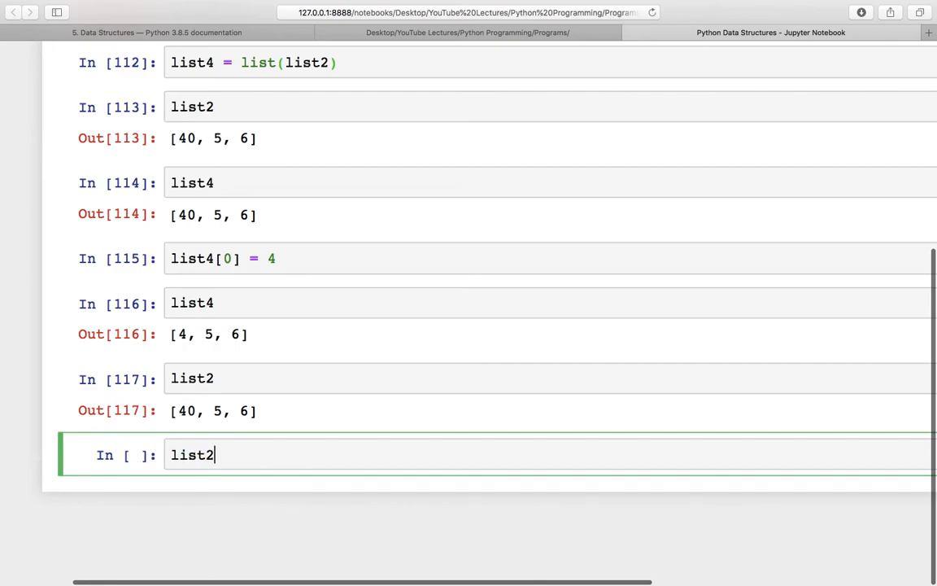
{"action": "type", "text": "list4 ="}
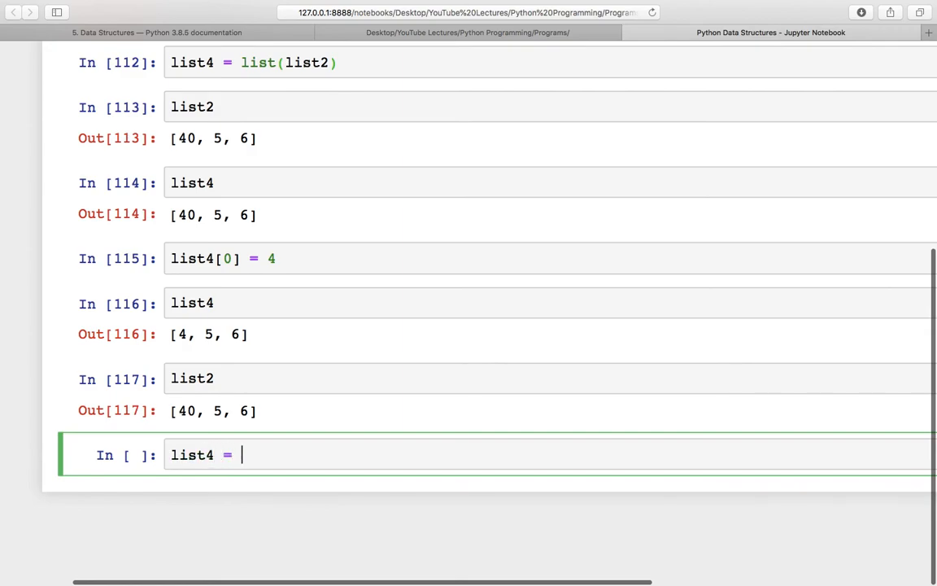
{"action": "type", "text": "list2"}
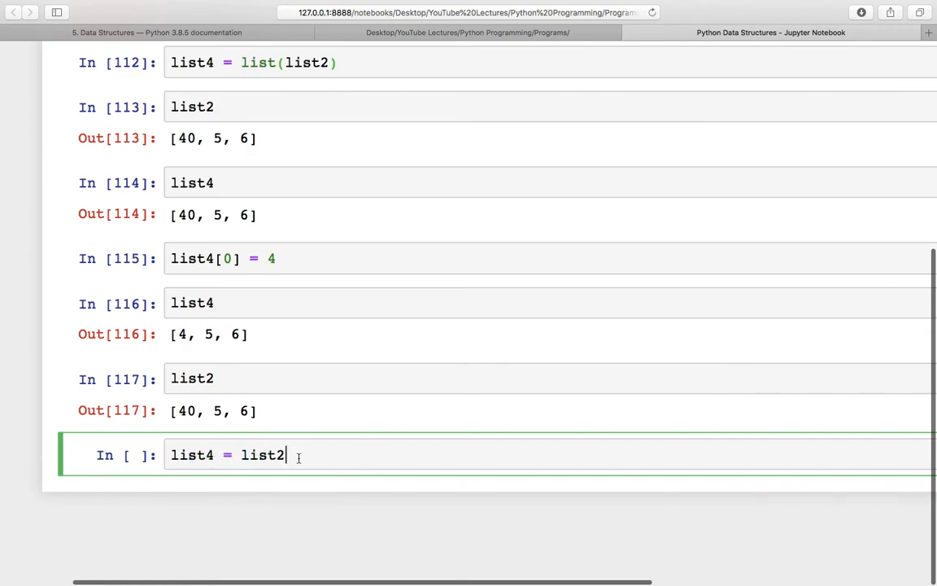